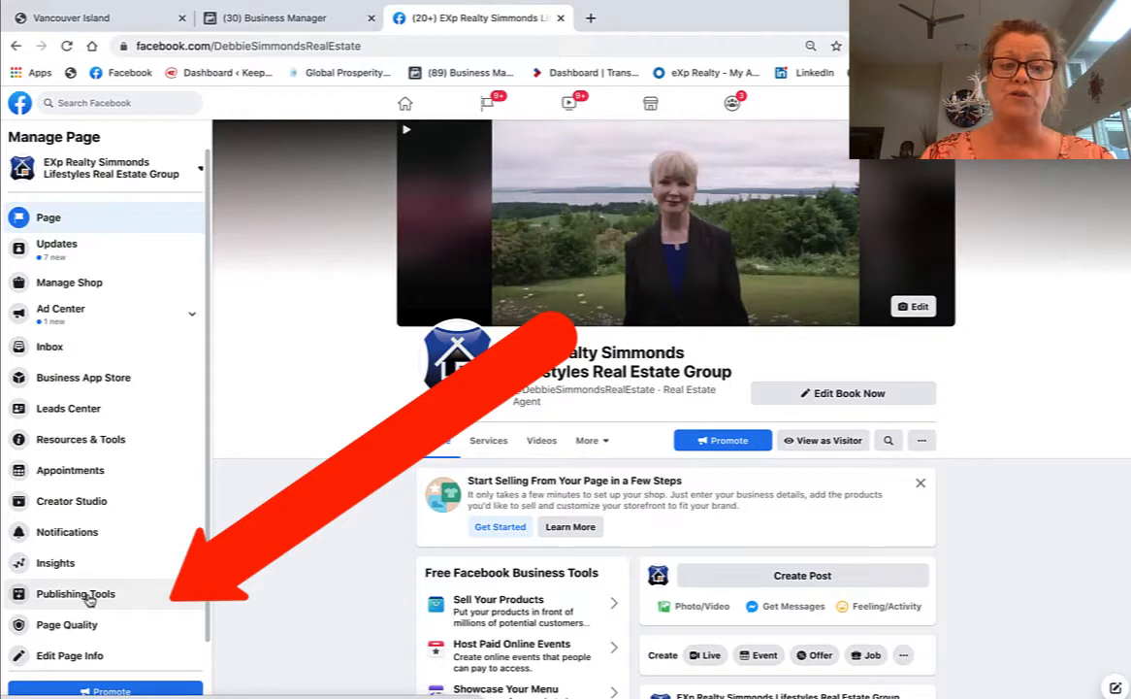
- Go to the business page's Publishing Tools section from the Manage Page sidebar
{"action": "left_click", "coordinate": [74, 594]}
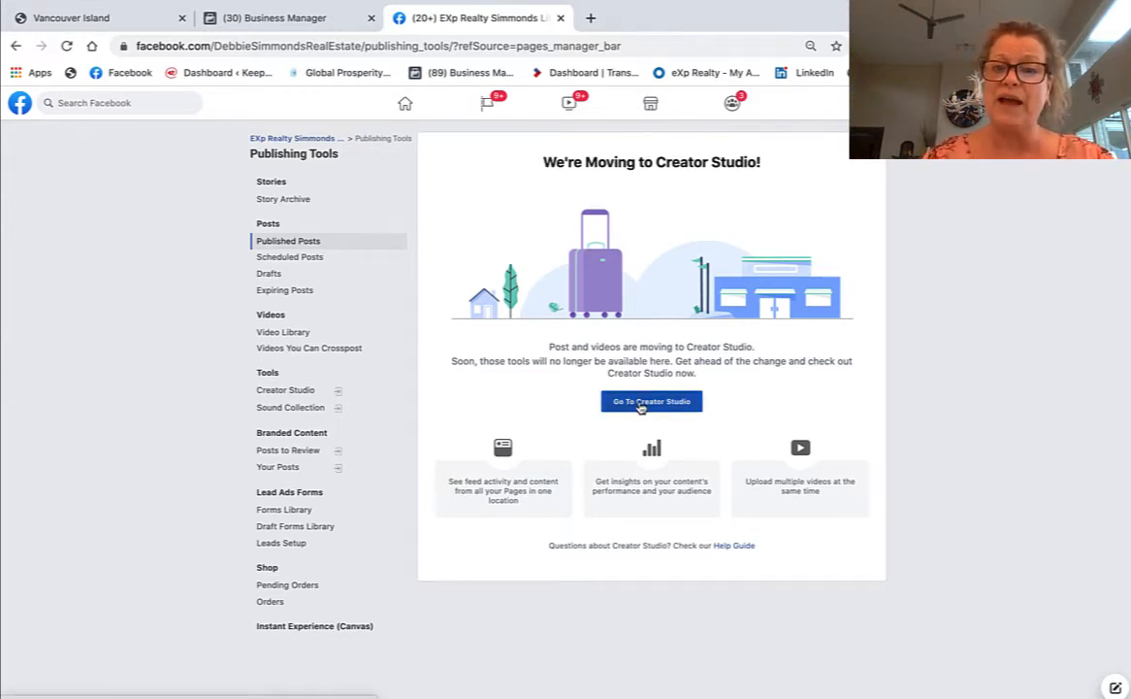
- Move from Publishing Tools into Creator Studio's Content Library of page posts
{"action": "left_click", "coordinate": [653, 400]}
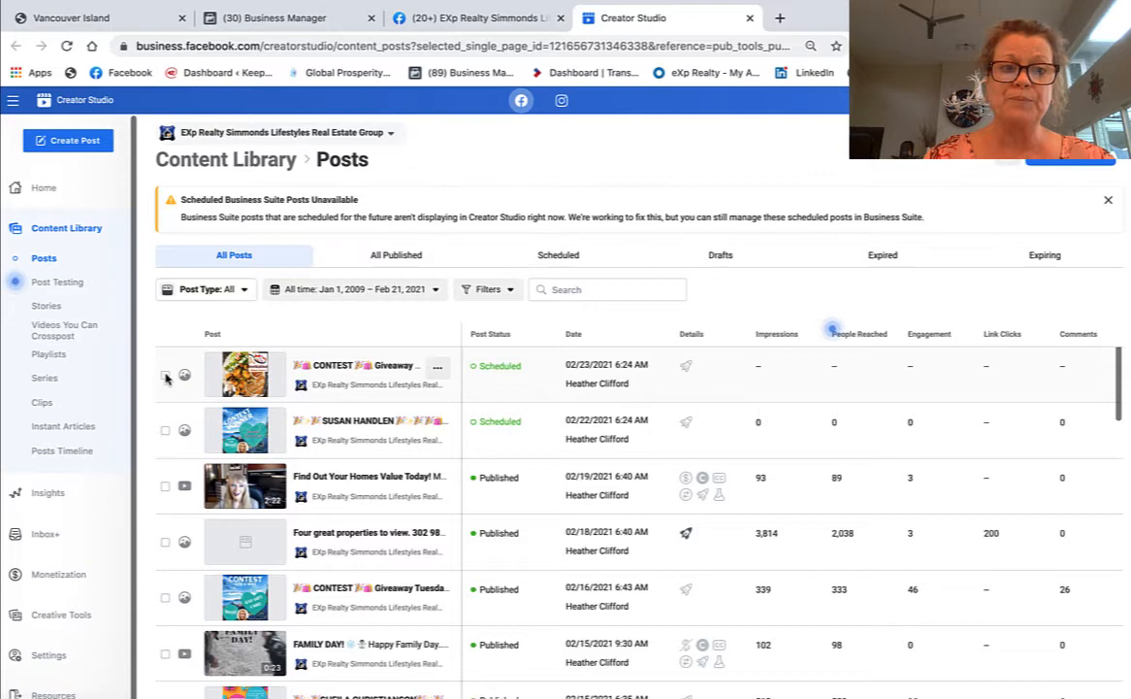
{"action": "left_click", "coordinate": [245, 373]}
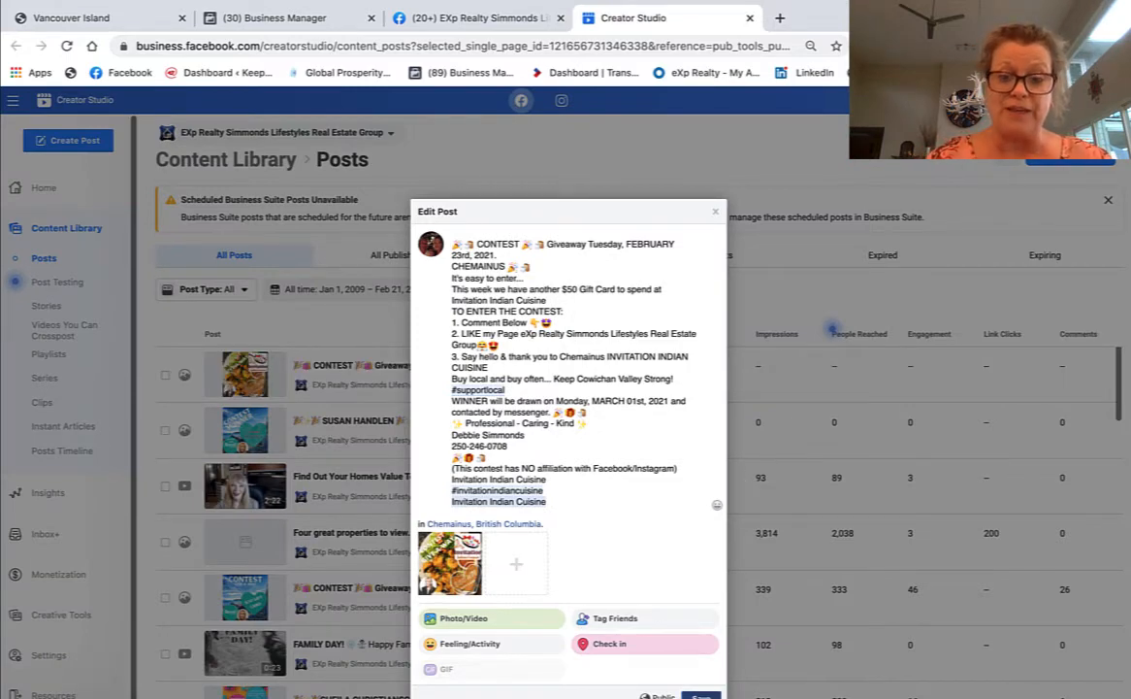
{"action": "left_click", "coordinate": [714, 210]}
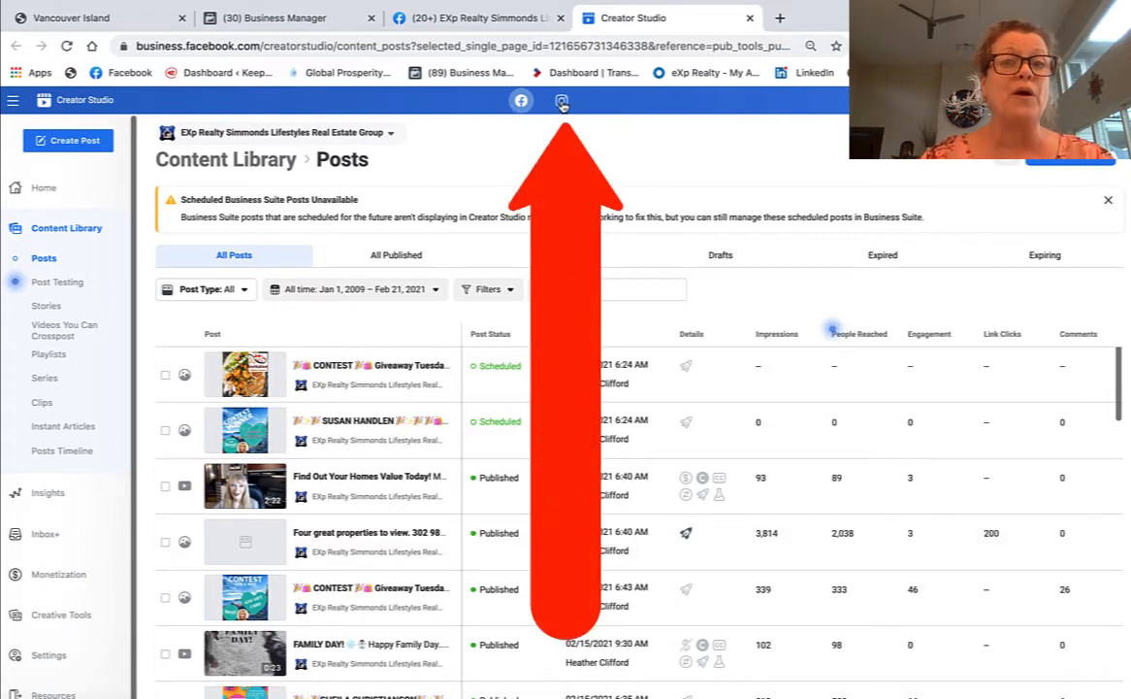
- Switch to the Instagram library and select the scheduled CONTEST giveaway post
{"action": "left_click", "coordinate": [563, 101]}
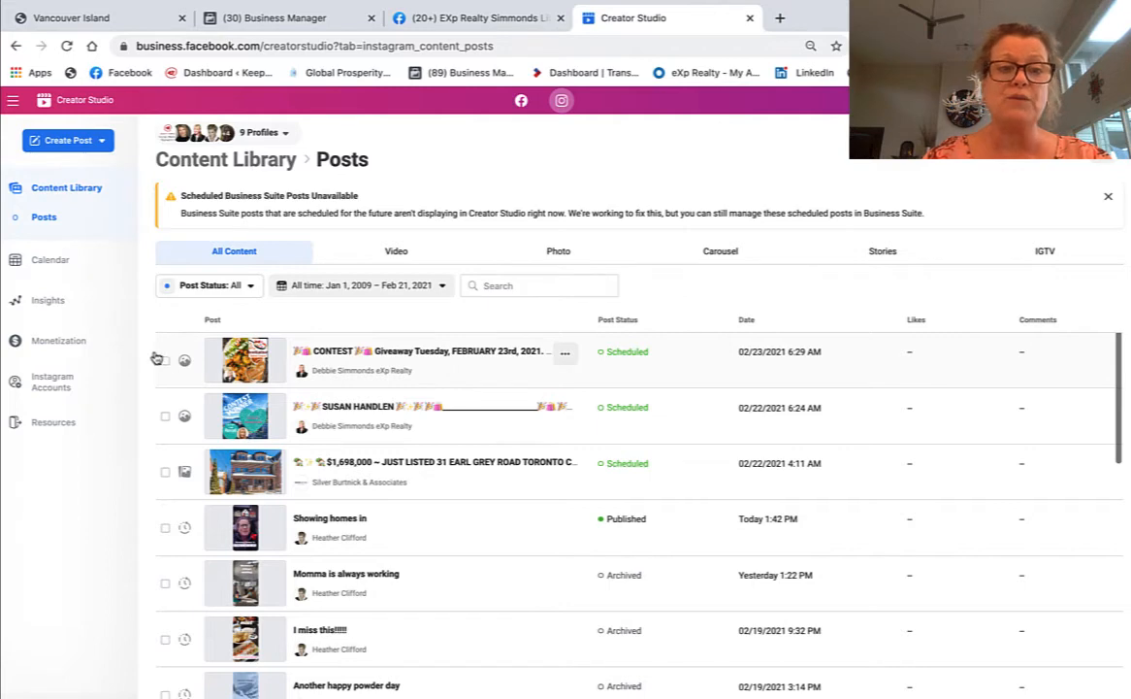
{"action": "left_click", "coordinate": [163, 359]}
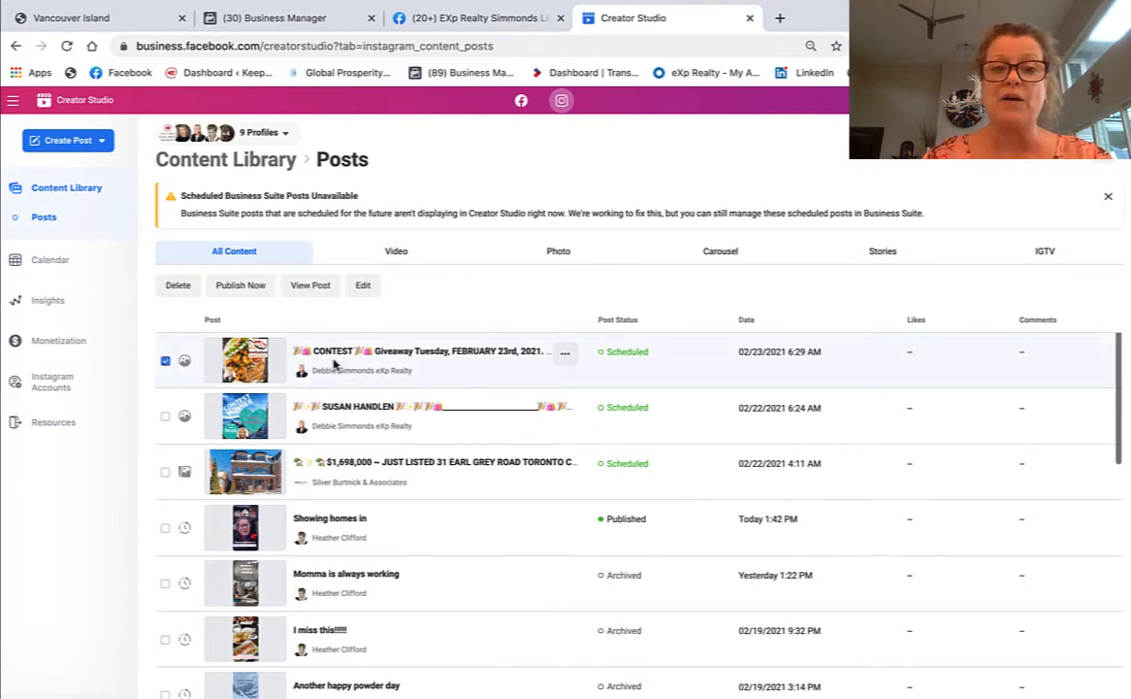
- Edit the scheduled CONTEST post and save it, keeping it scheduled
{"action": "left_click", "coordinate": [244, 359]}
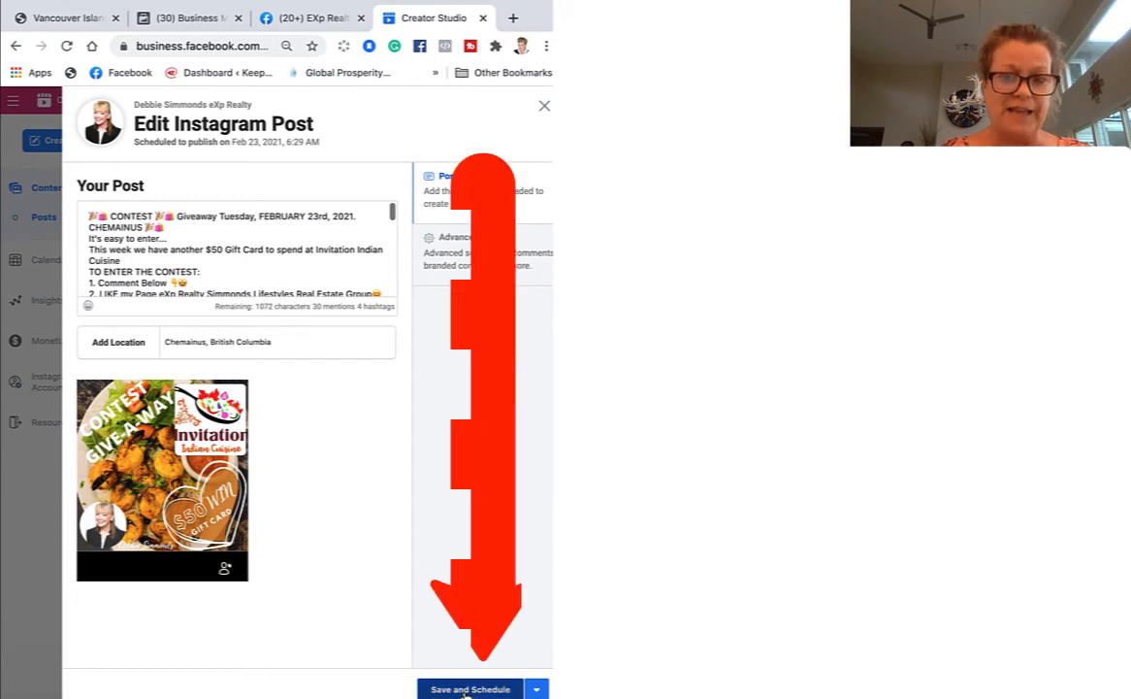
{"action": "left_click", "coordinate": [472, 687]}
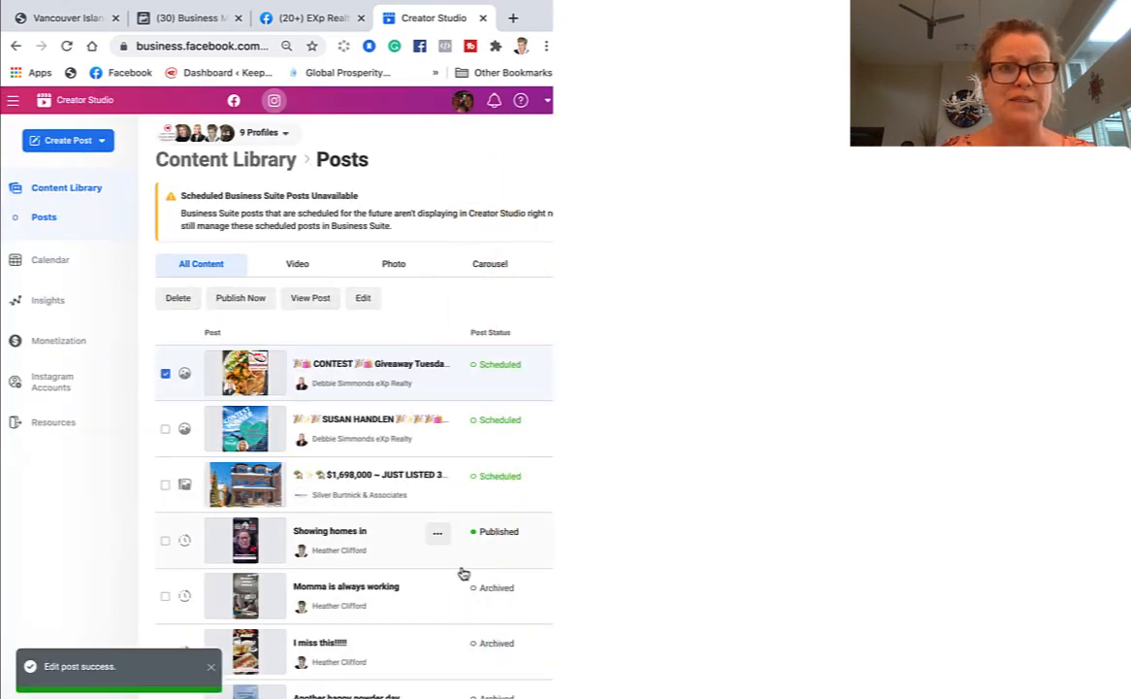